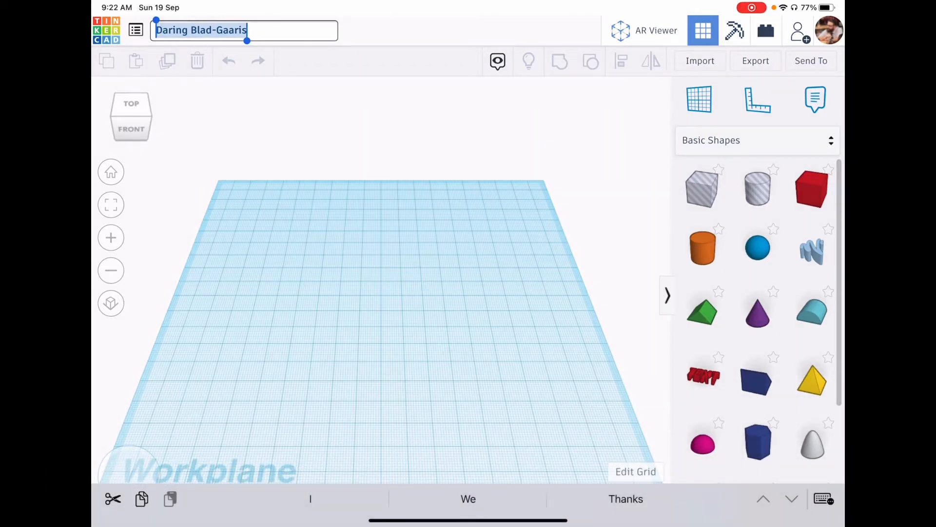
# - Confirm 'Test 1' as the new design's name
pyautogui.click(239, 30)
pyautogui.write('Test 1')
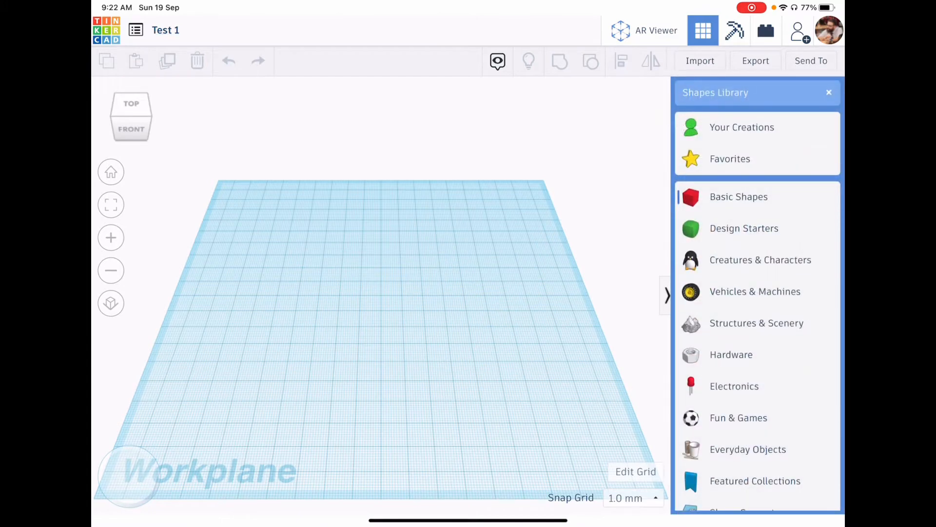
# - Place a Basic Shapes box on the workplane and recolour it deep orange
pyautogui.click(739, 197)
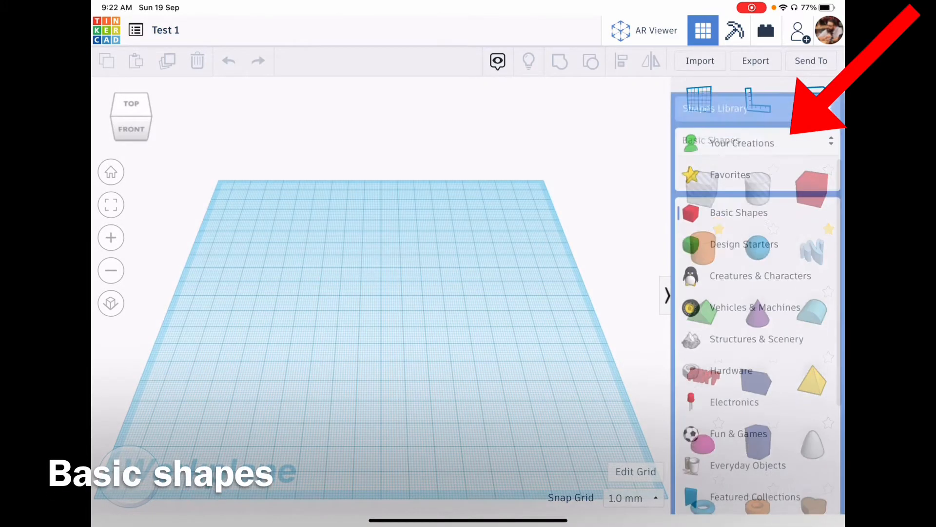
pyautogui.click(739, 213)
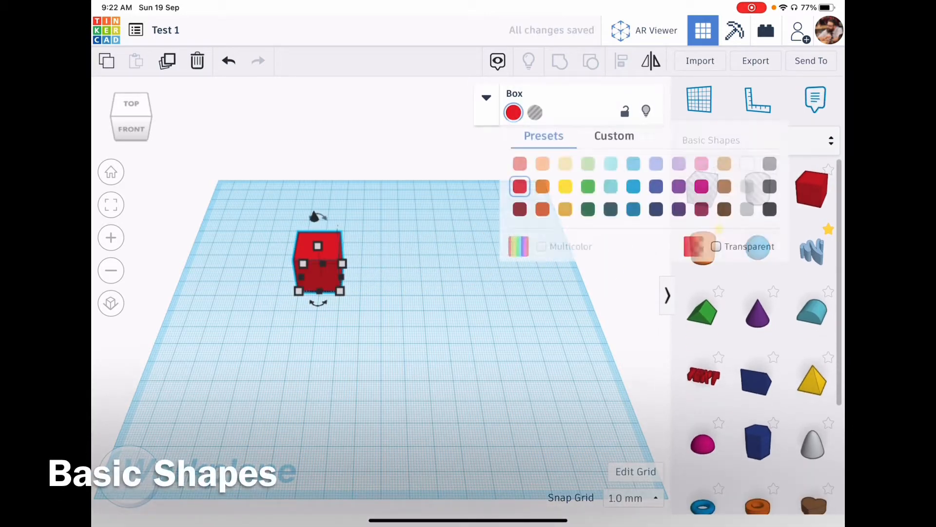
pyautogui.click(542, 164)
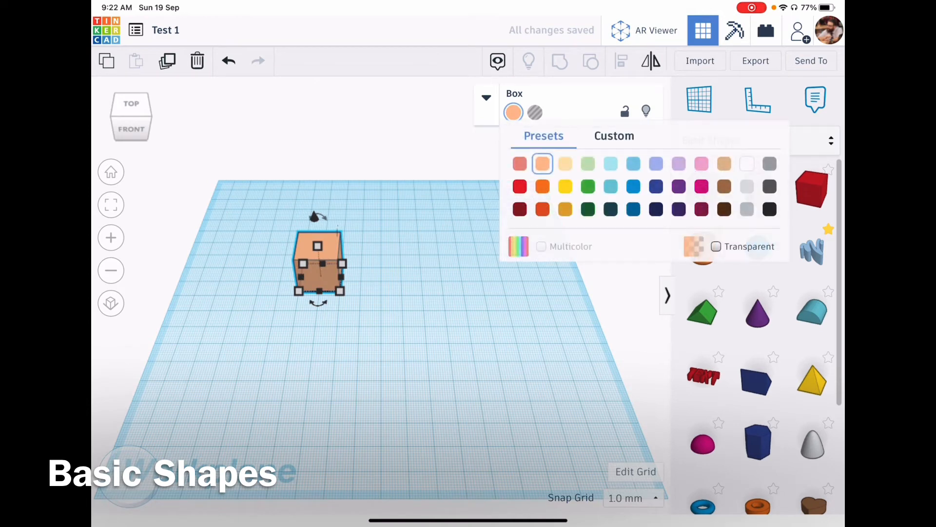
pyautogui.click(565, 208)
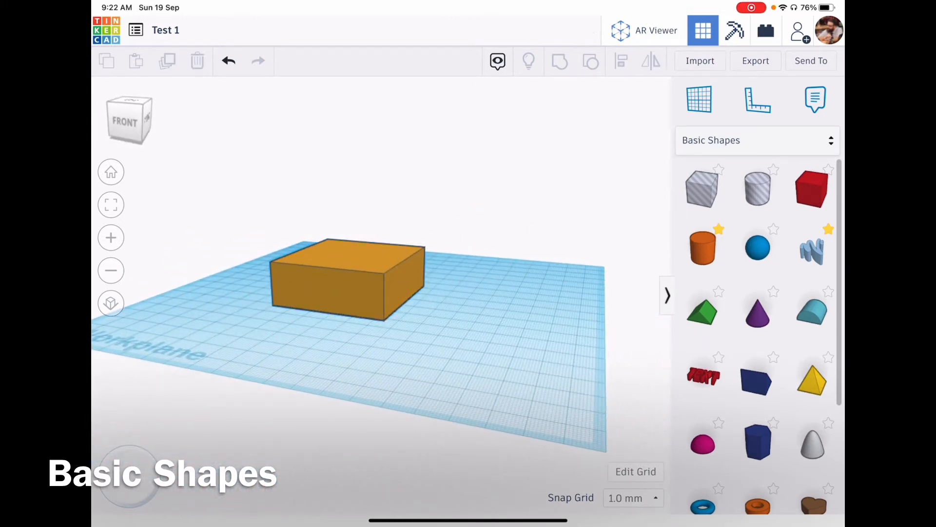
# - Set the orange box's width, length and height to 40 mm each
pyautogui.click(346, 274)
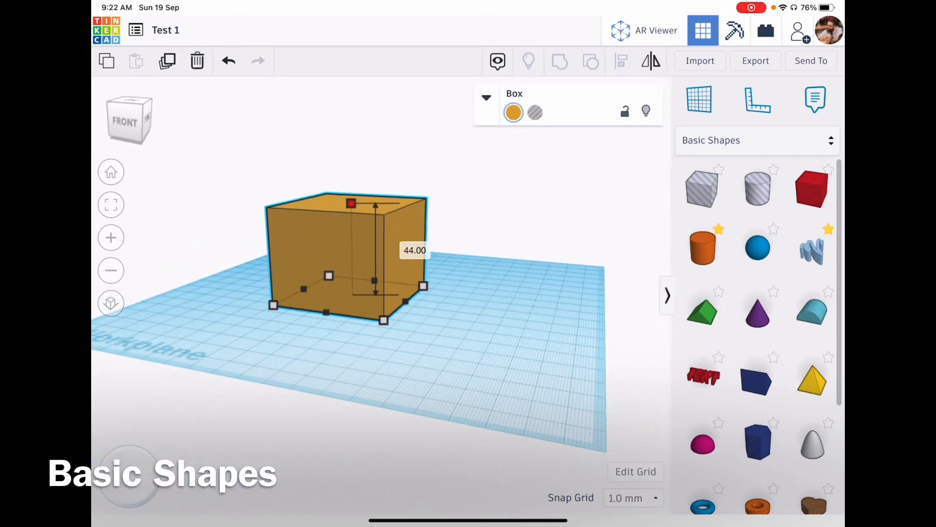
pyautogui.moveTo(351, 204); pyautogui.dragTo(351, 245)
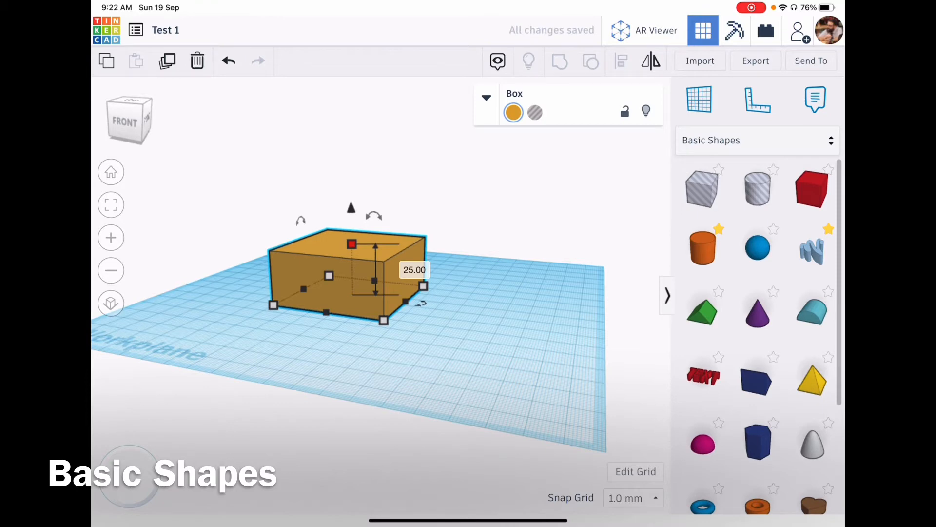
pyautogui.click(414, 269)
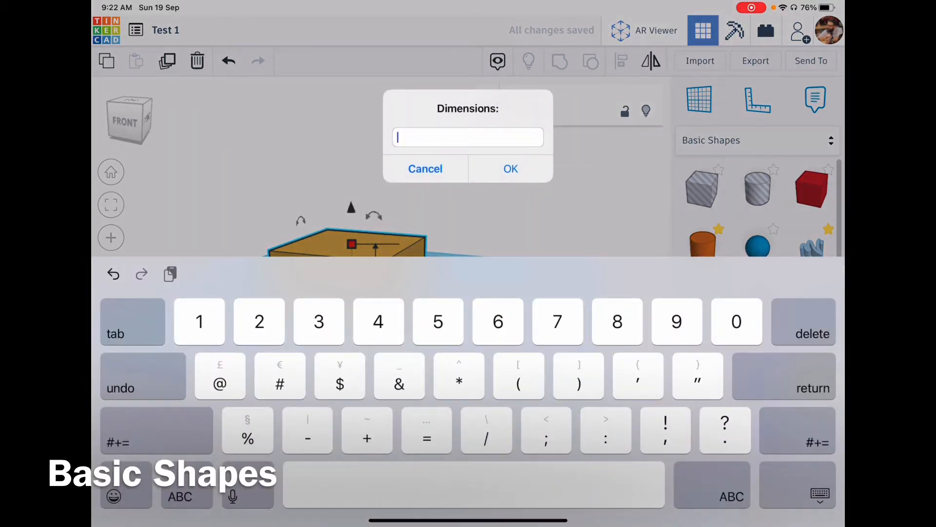
pyautogui.write('40')
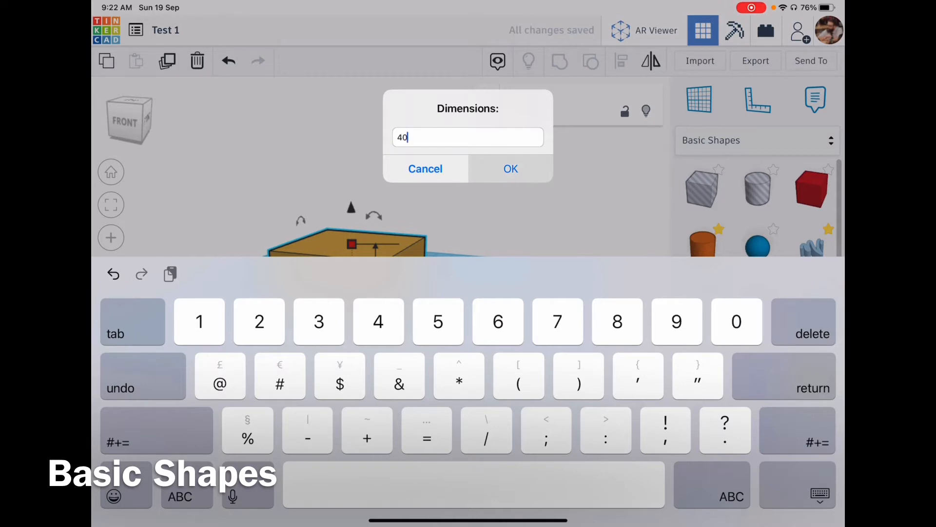
pyautogui.click(511, 168)
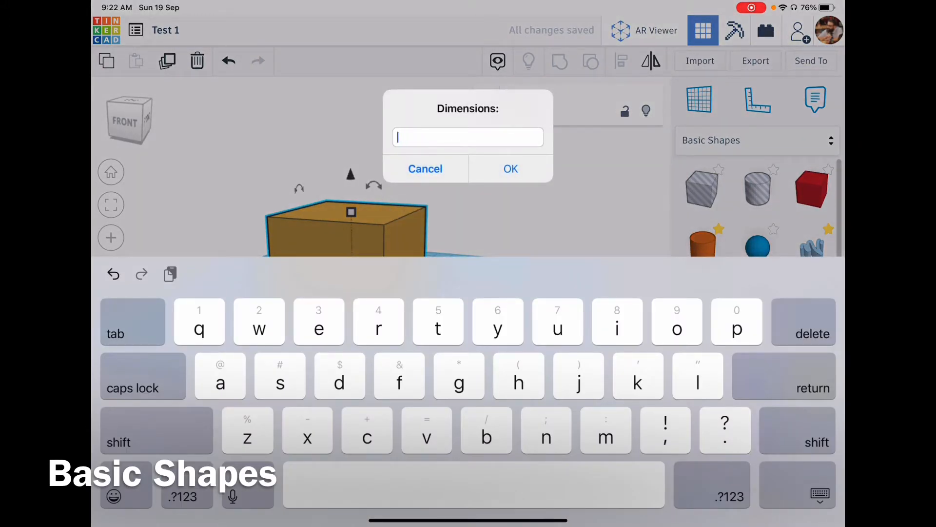
pyautogui.write('40')
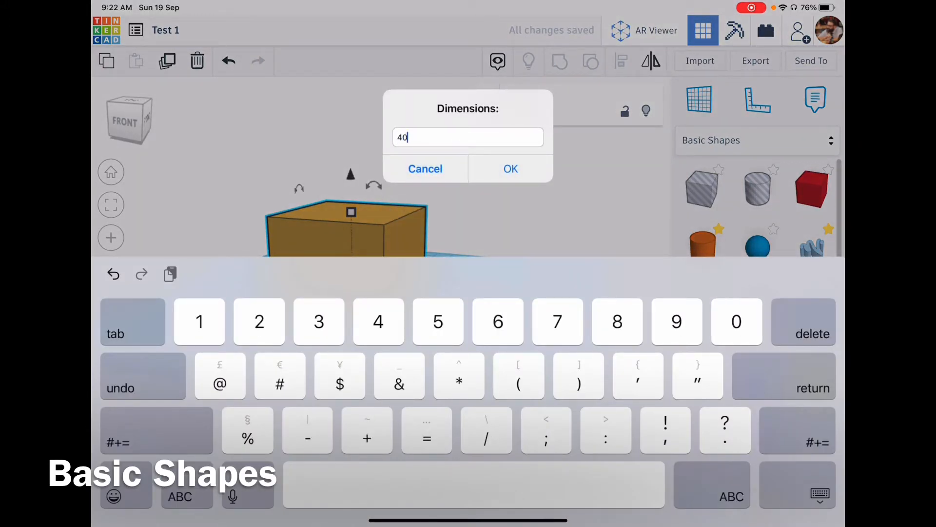
pyautogui.click(510, 169)
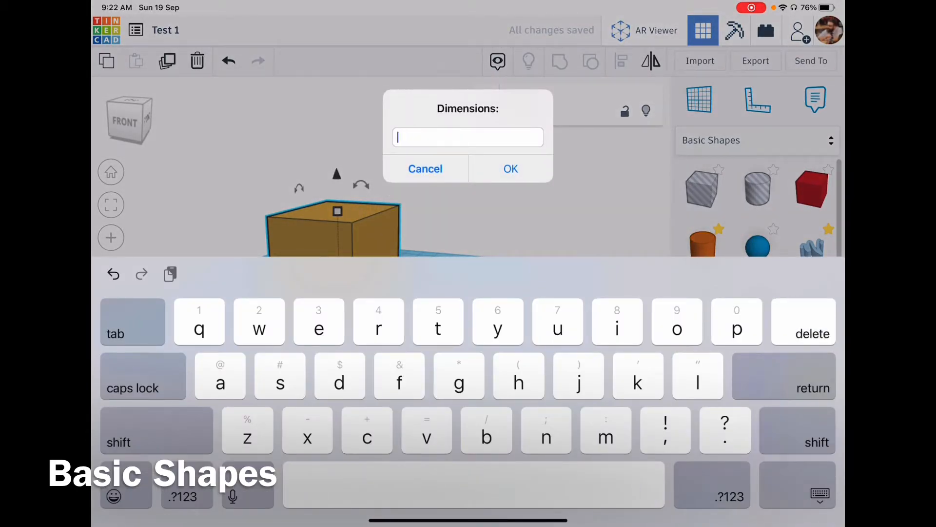
pyautogui.write('40')
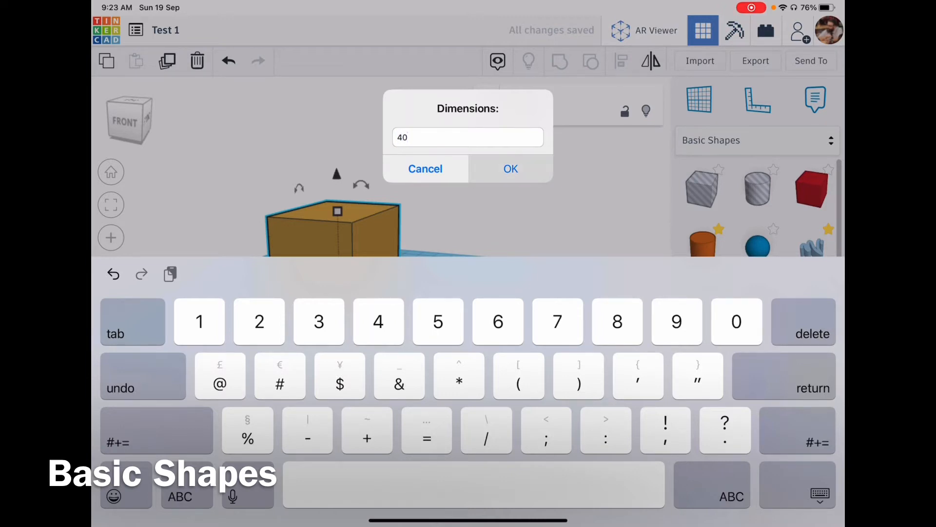
pyautogui.click(510, 168)
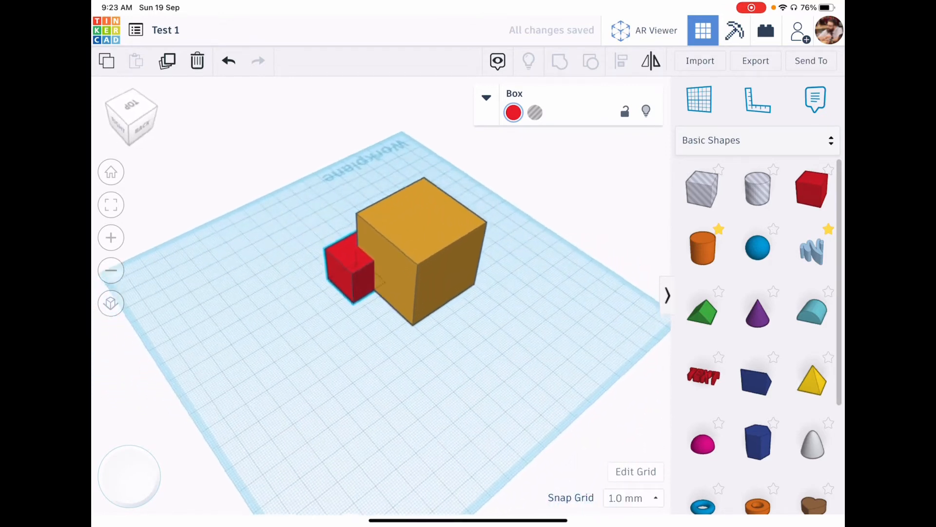
# - Group the red box together with the orange cube
pyautogui.click(352, 274)
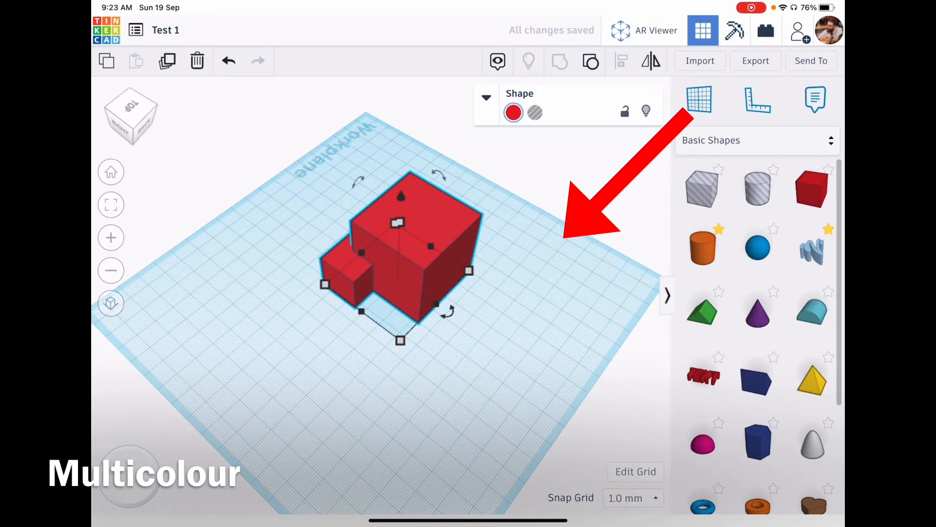
# - Enable Multicolor on the group so the orange and red parts show again
pyautogui.click(513, 112)
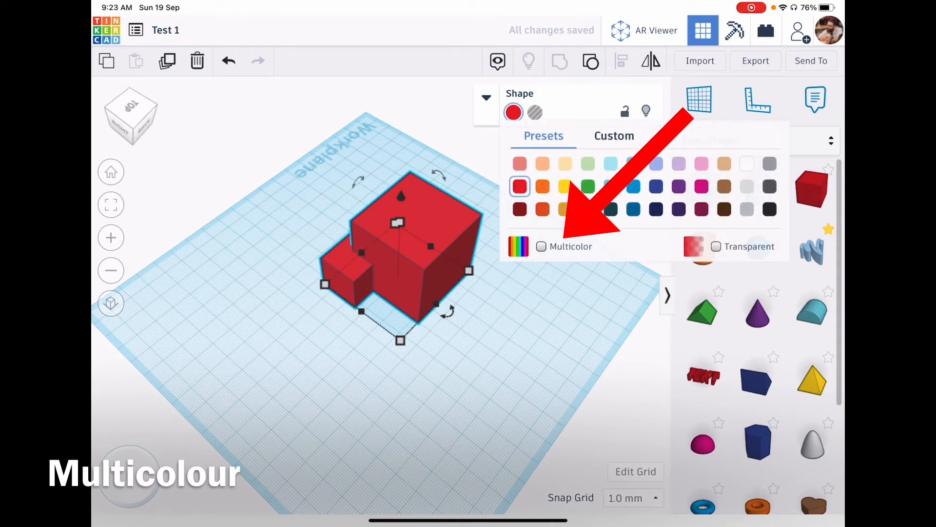
pyautogui.click(541, 246)
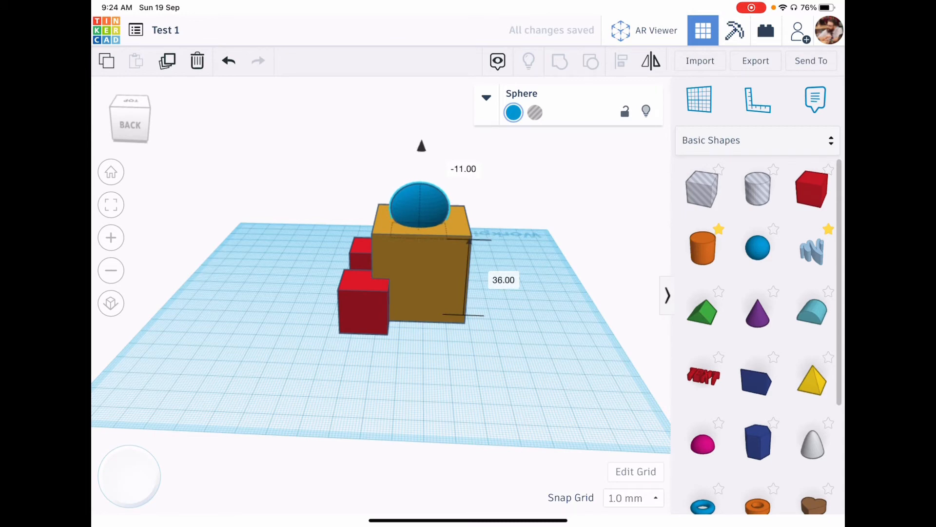
# - Finish placing the blue sphere resting on top of the orange cube
pyautogui.click(420, 206)
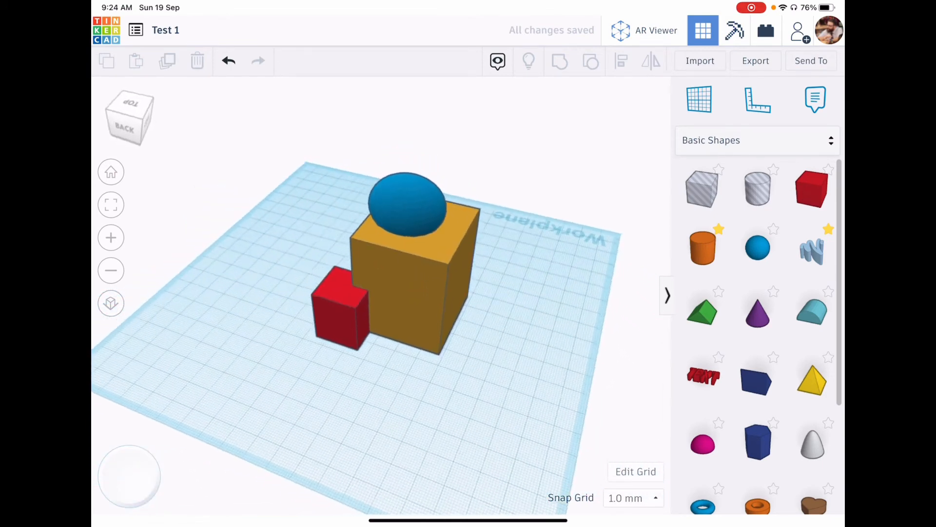
# - Turn the stretched sphere beside the cube into a hole
pyautogui.moveTo(358, 269); pyautogui.dragTo(406, 251)
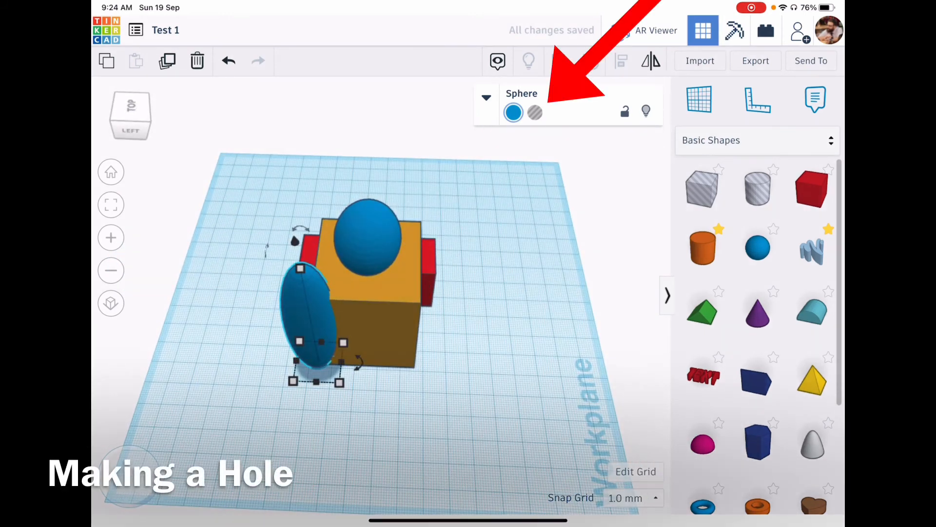
pyautogui.click(534, 112)
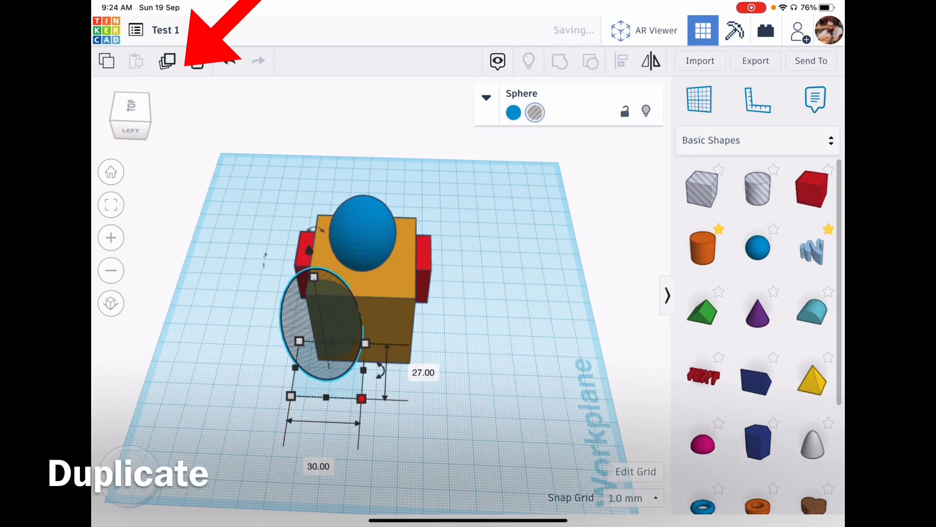
# - Duplicate the sphere hole, then select the multicolour group together with a hole
pyautogui.click(168, 61)
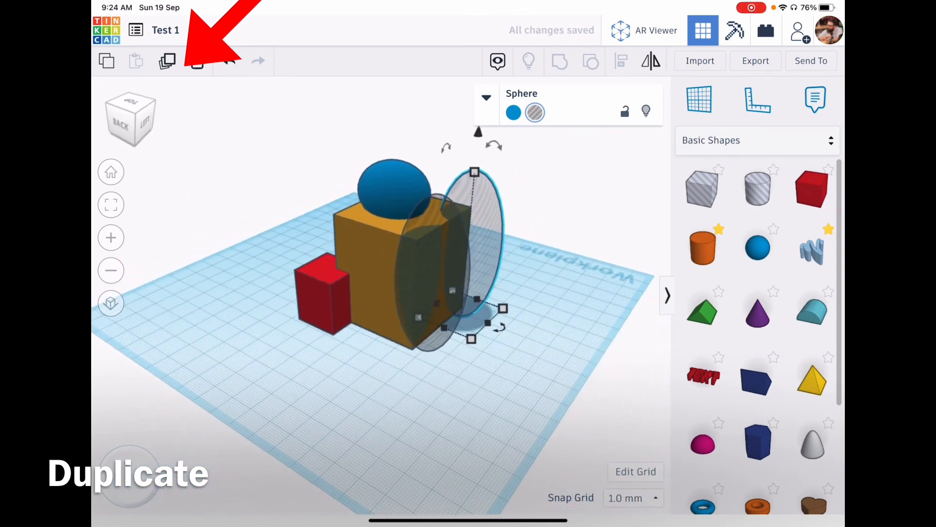
pyautogui.click(167, 60)
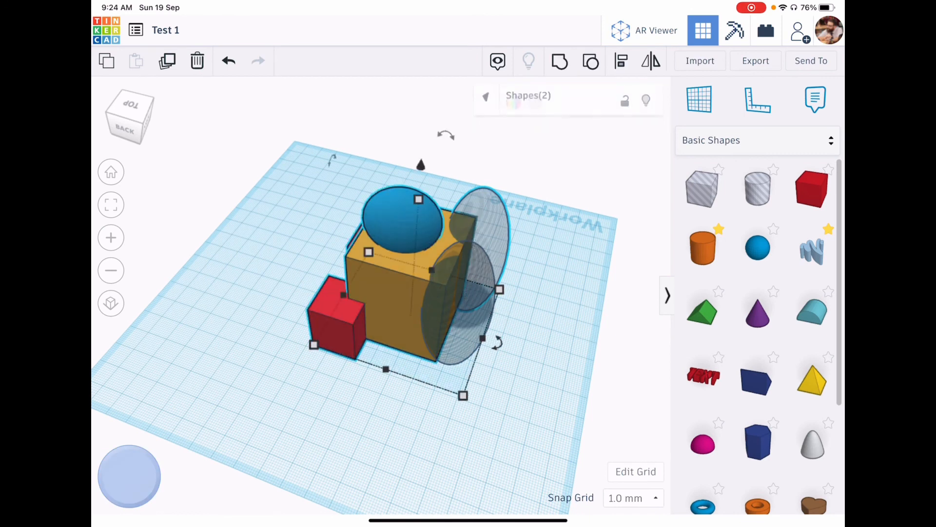
pyautogui.click(486, 97)
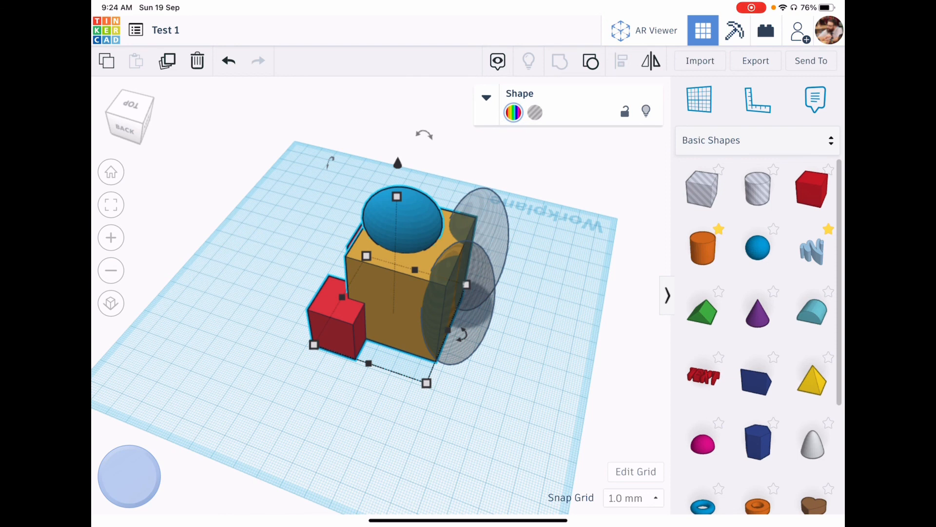
pyautogui.click(465, 285)
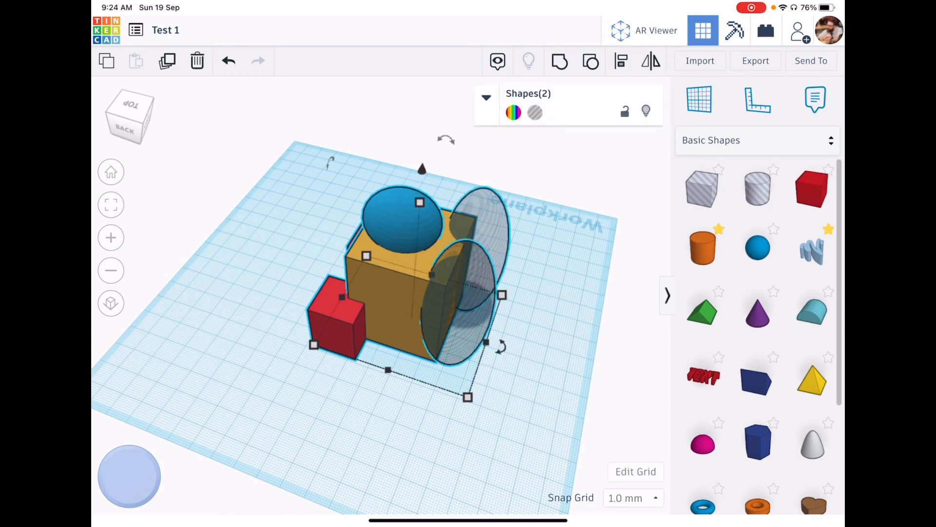